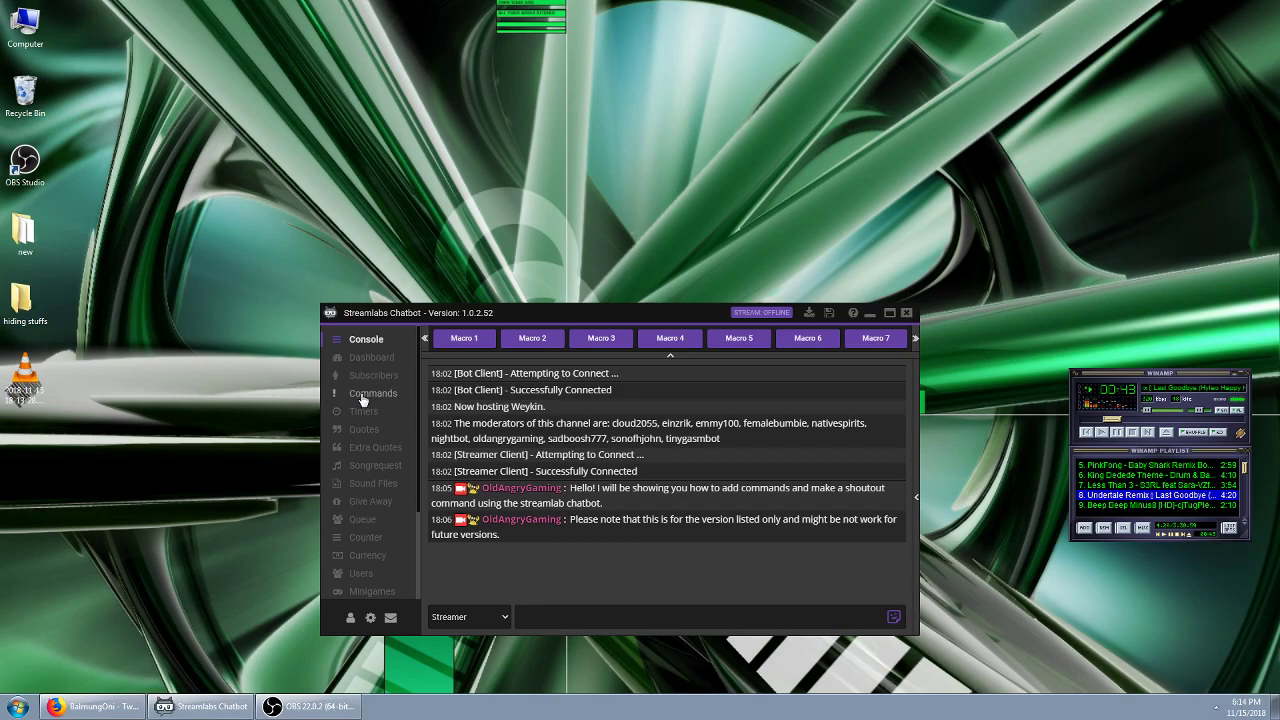
- Open the Commands page from the left sidebar
click(372, 393)
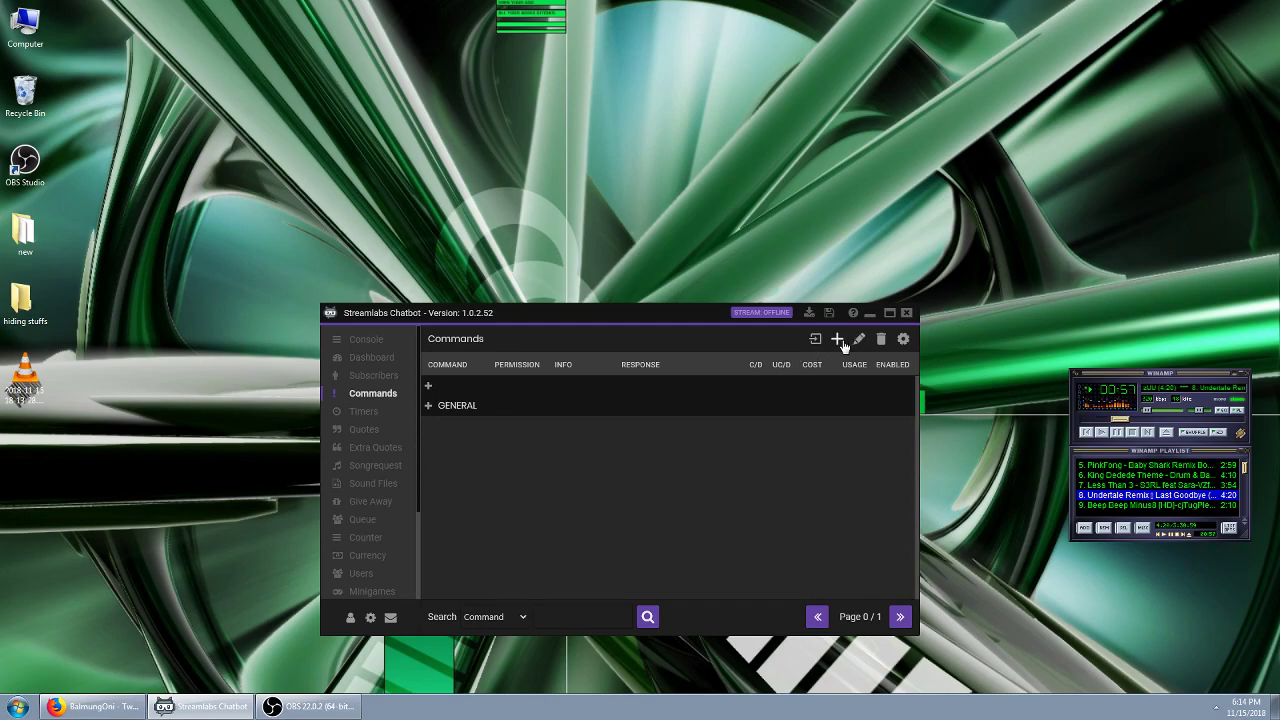
- Add a new command named !so, keeping Permission on Moderator
click(838, 339)
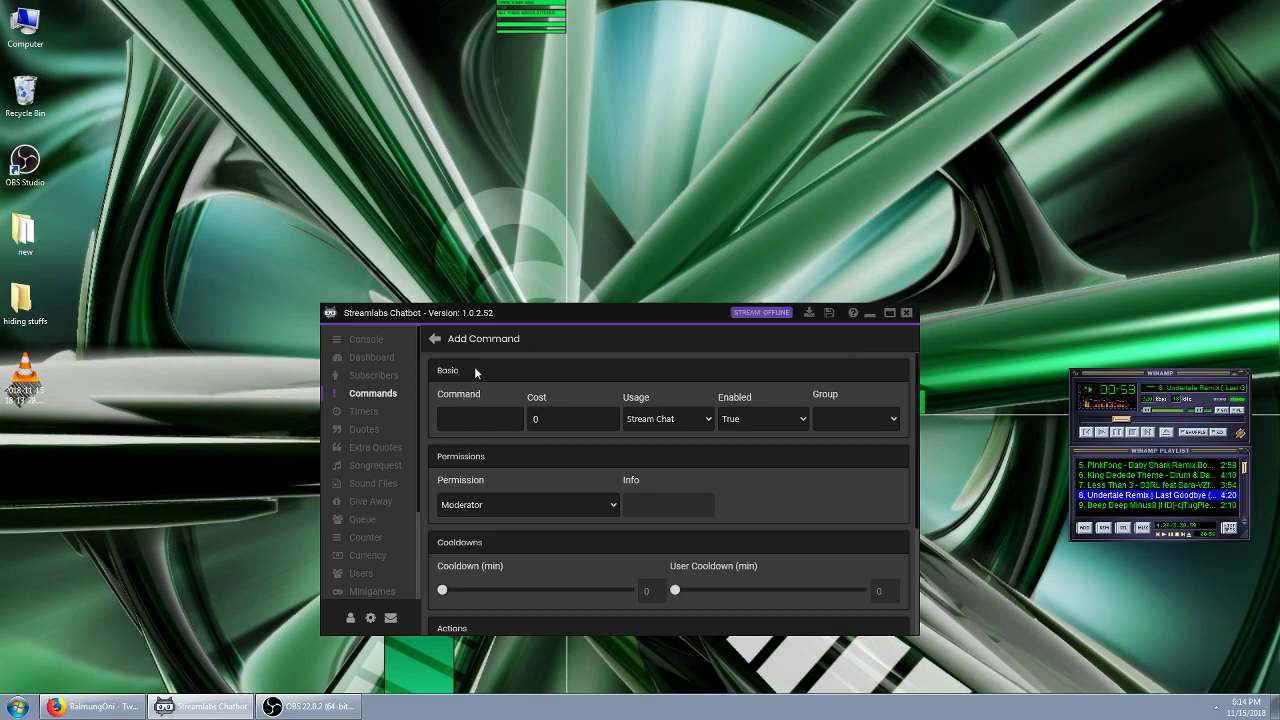
text(!so)
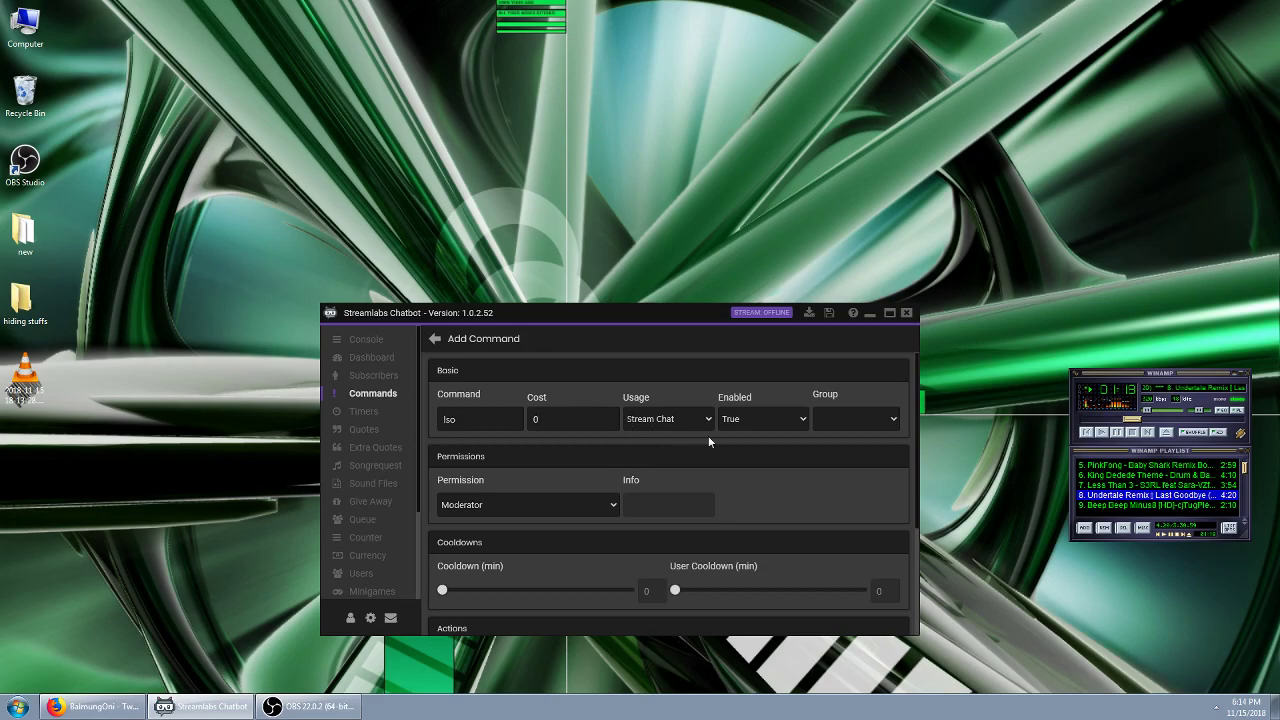
click(573, 419)
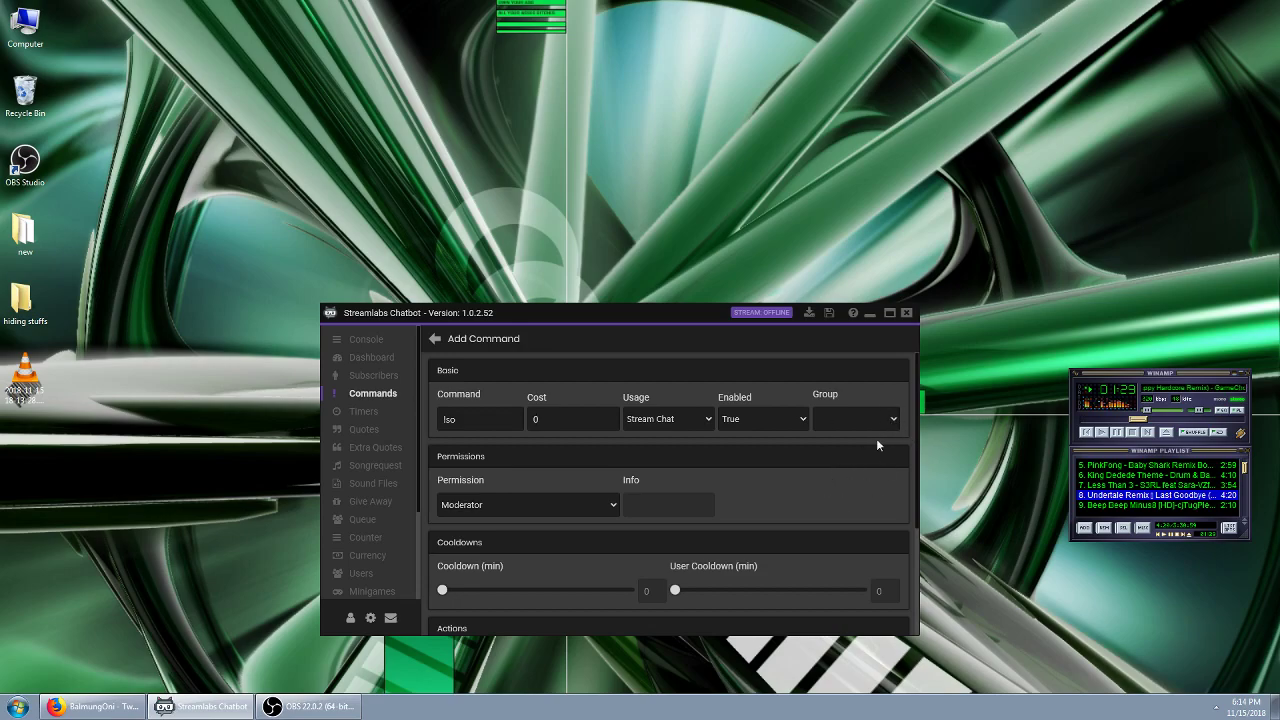
mouse_move(838, 450)
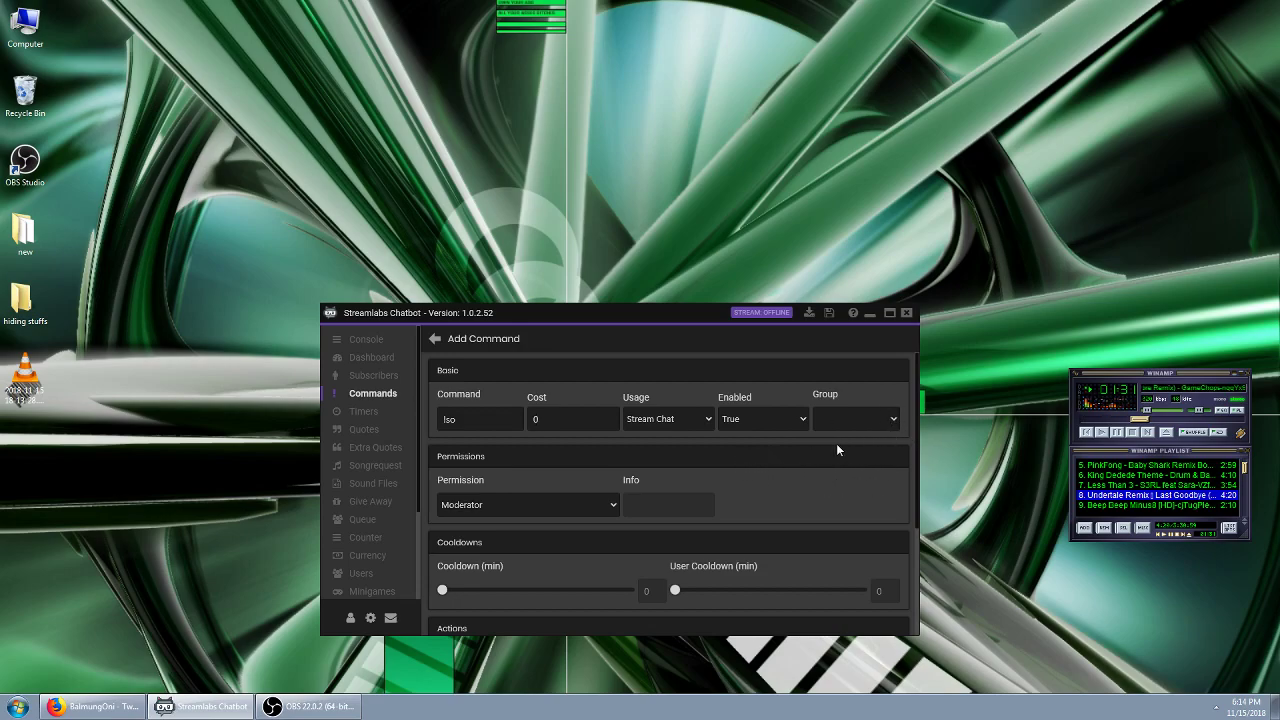
mouse_move(533, 514)
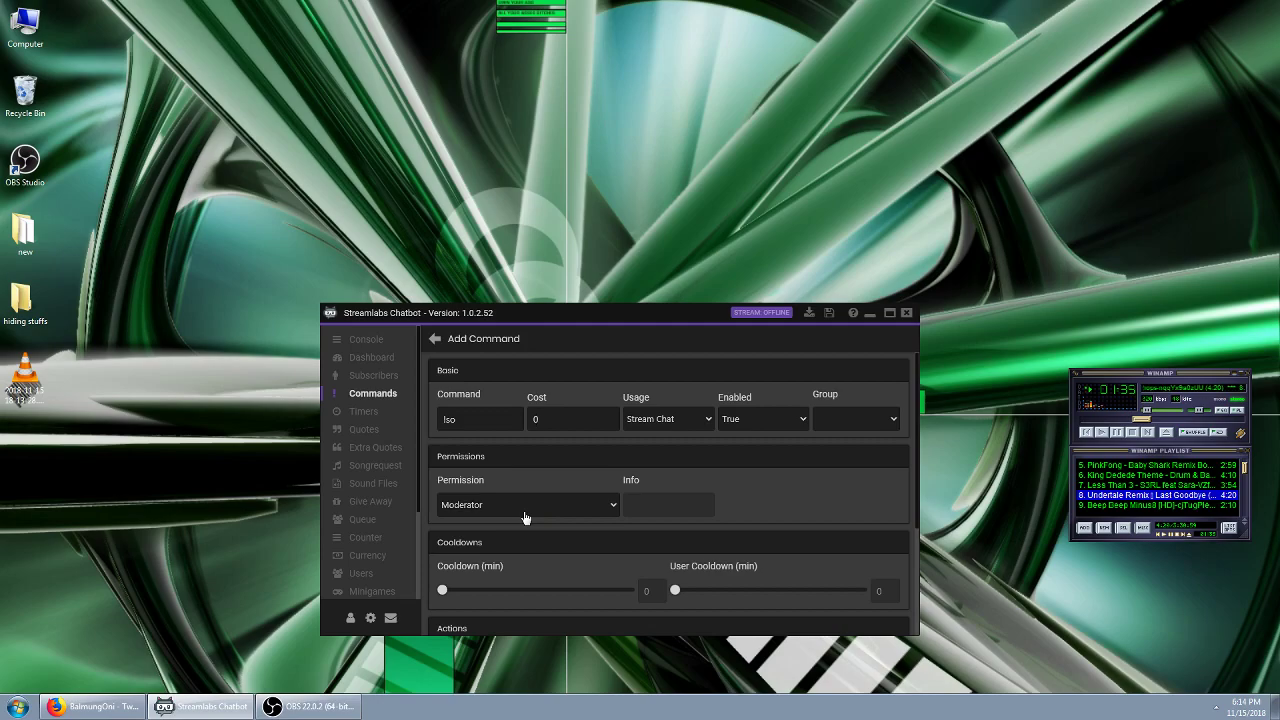
mouse_move(483, 283)
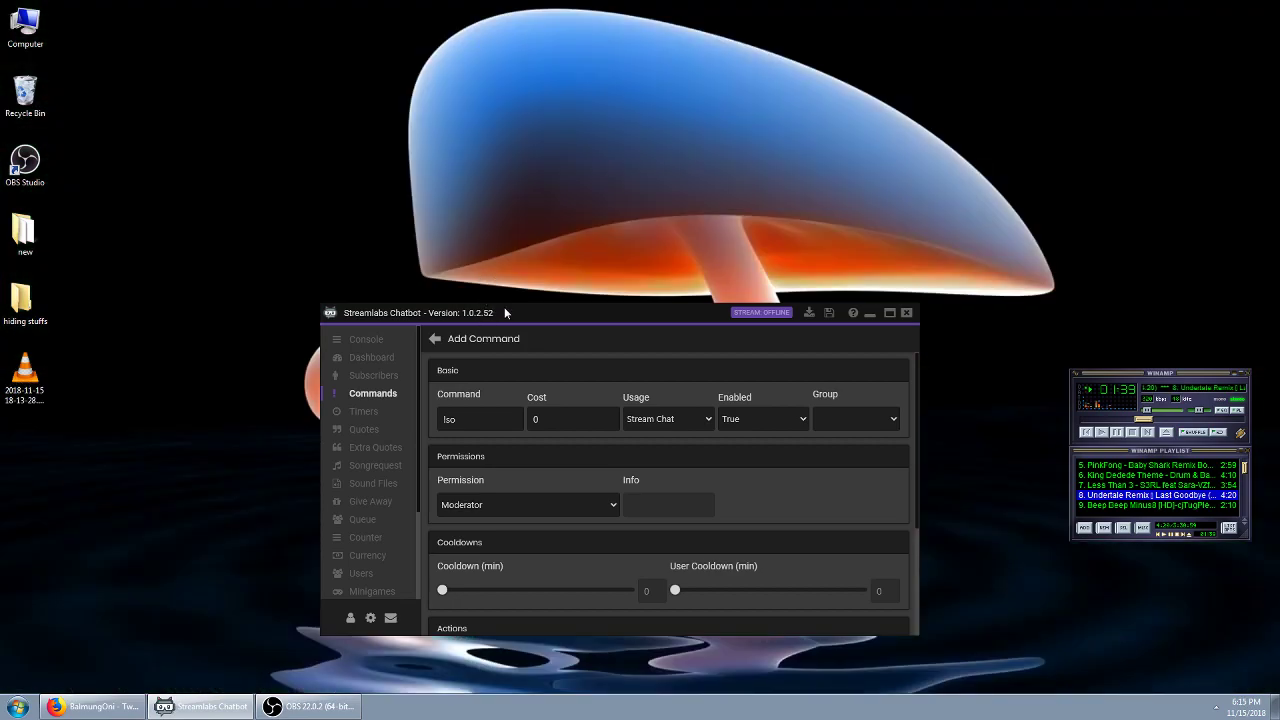
mouse_move(509, 280)
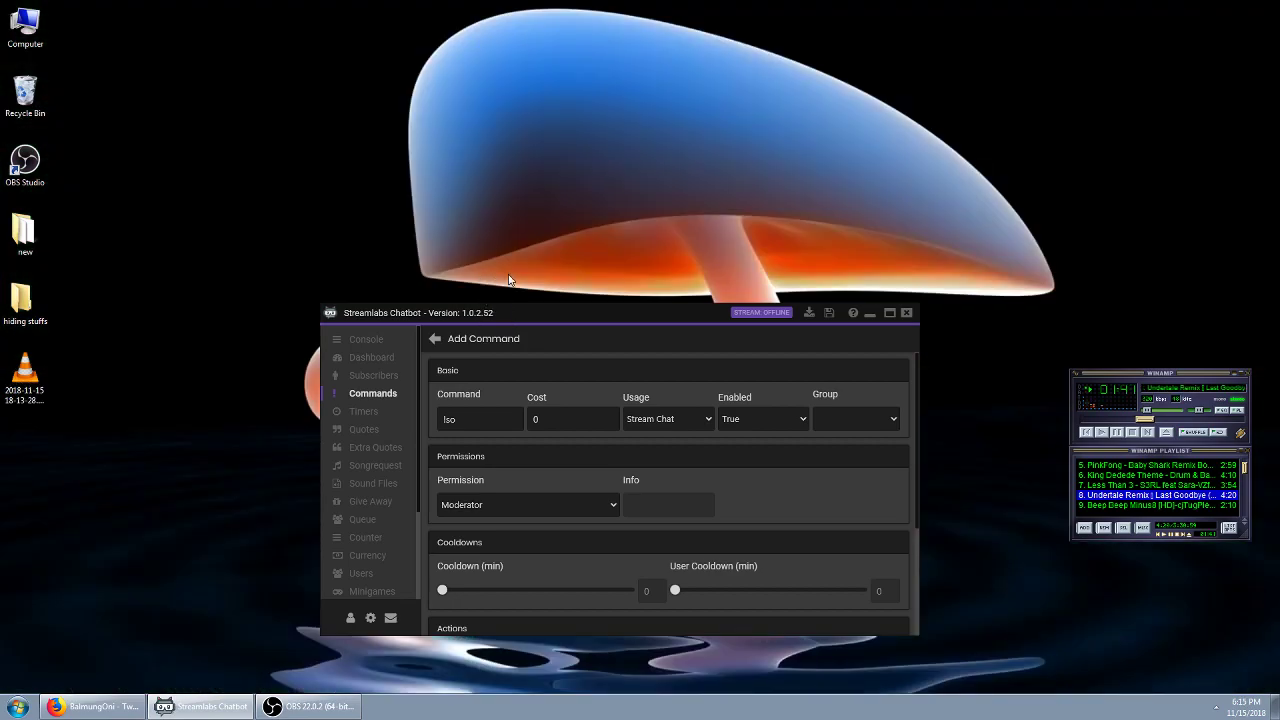
mouse_move(498, 516)
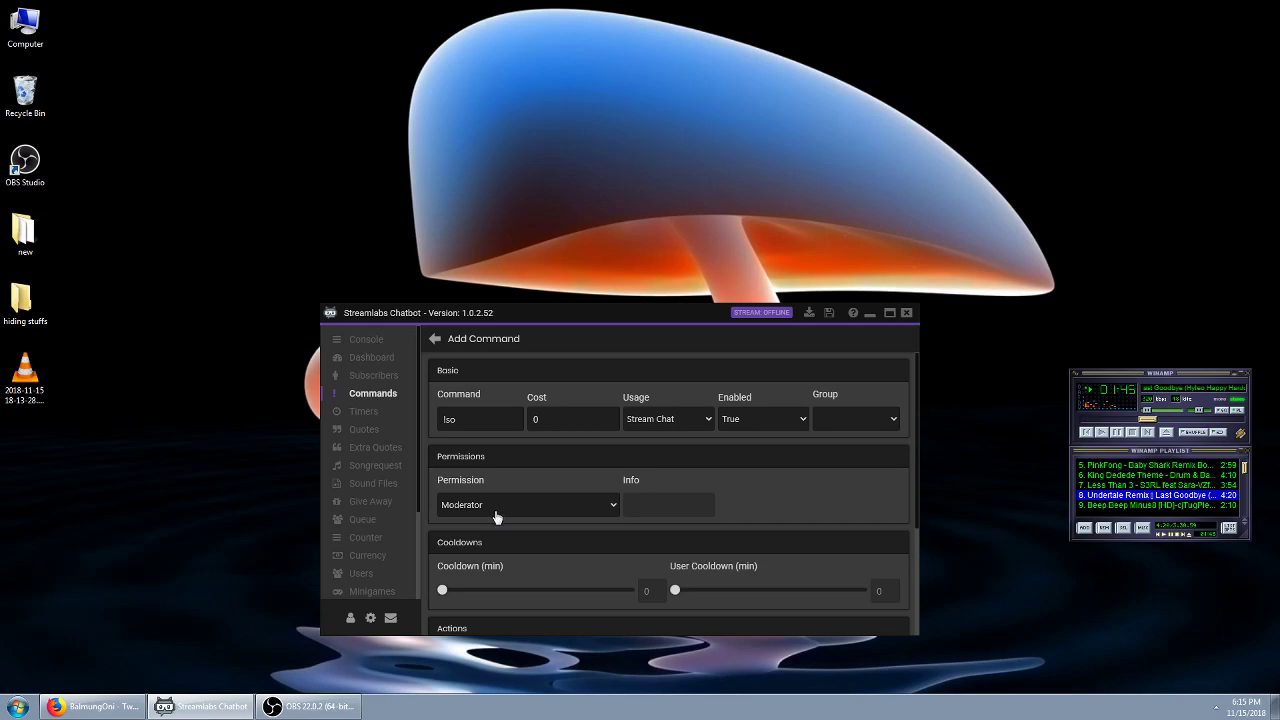
mouse_move(542, 542)
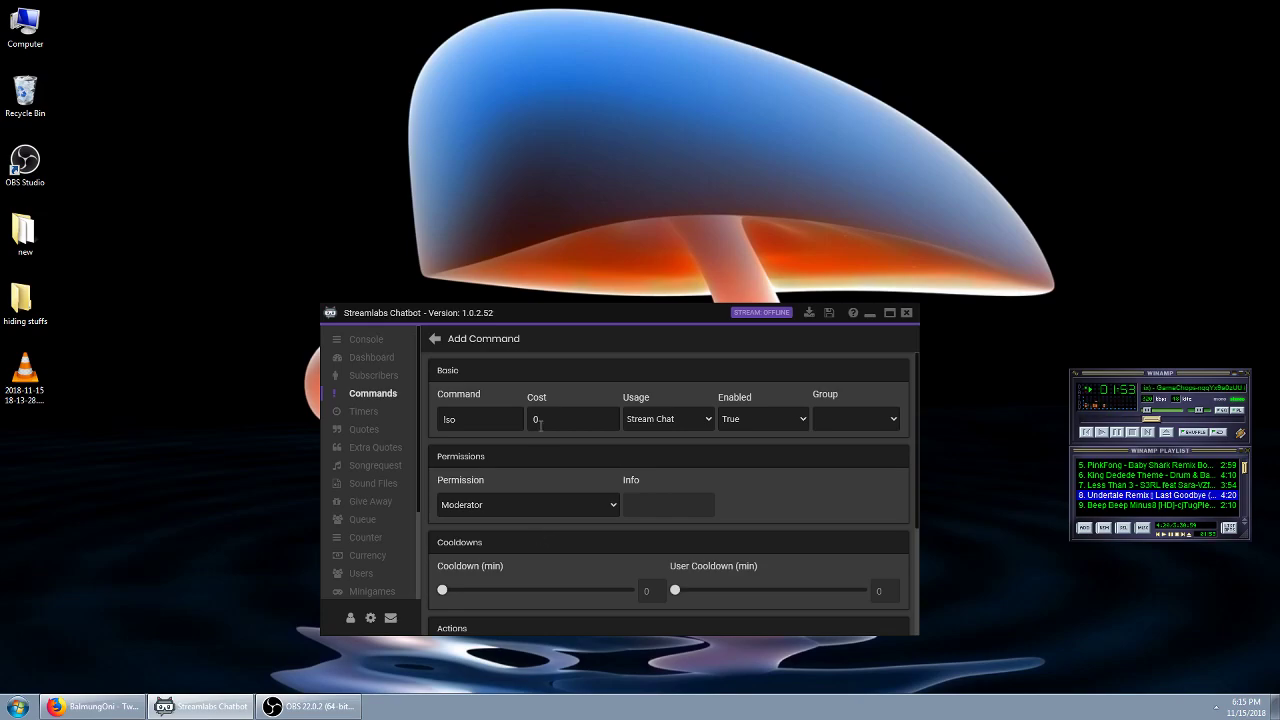
text(1000)
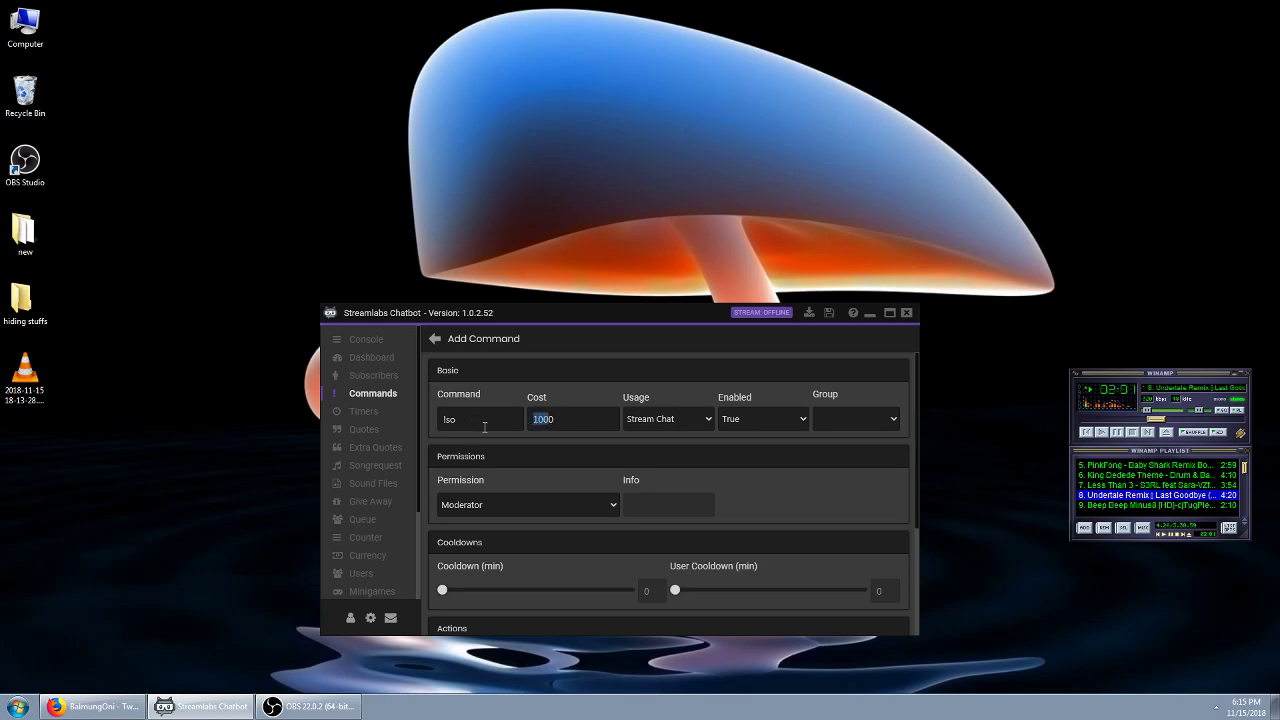
text(0)
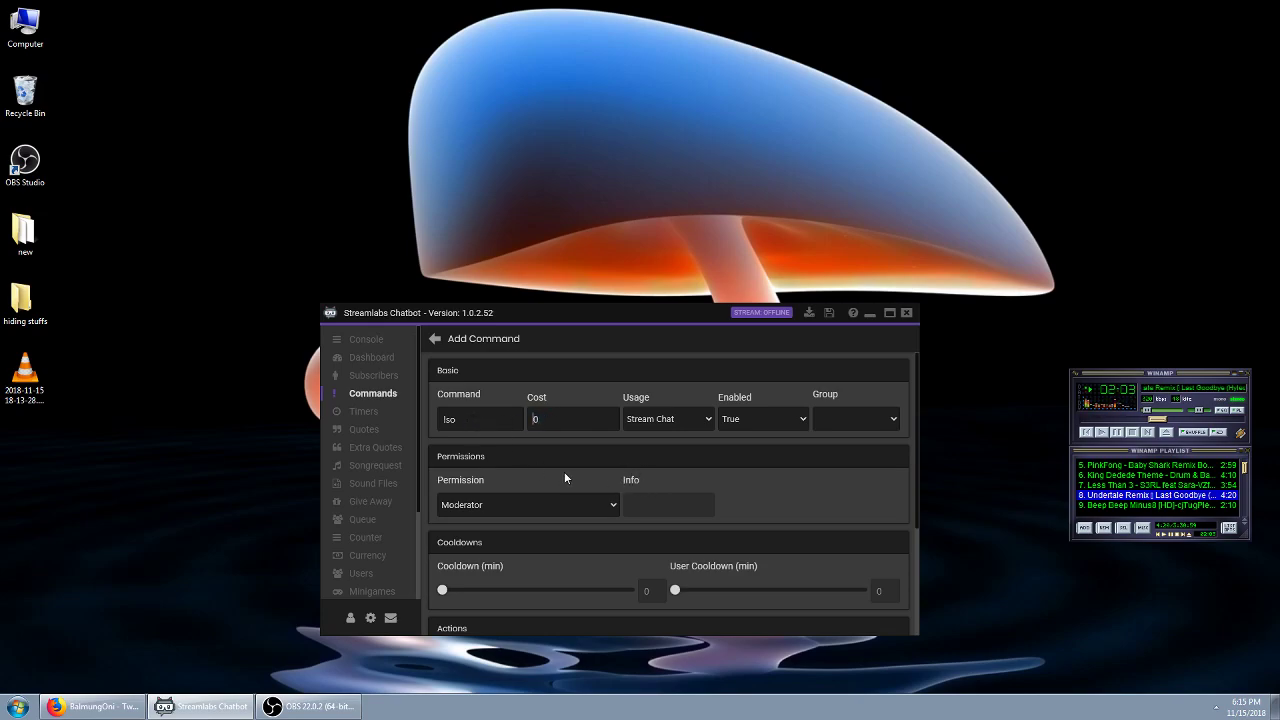
- Keep !so Moderator-only with Cooldown and User Cooldown both at 0
scroll(down, 3)
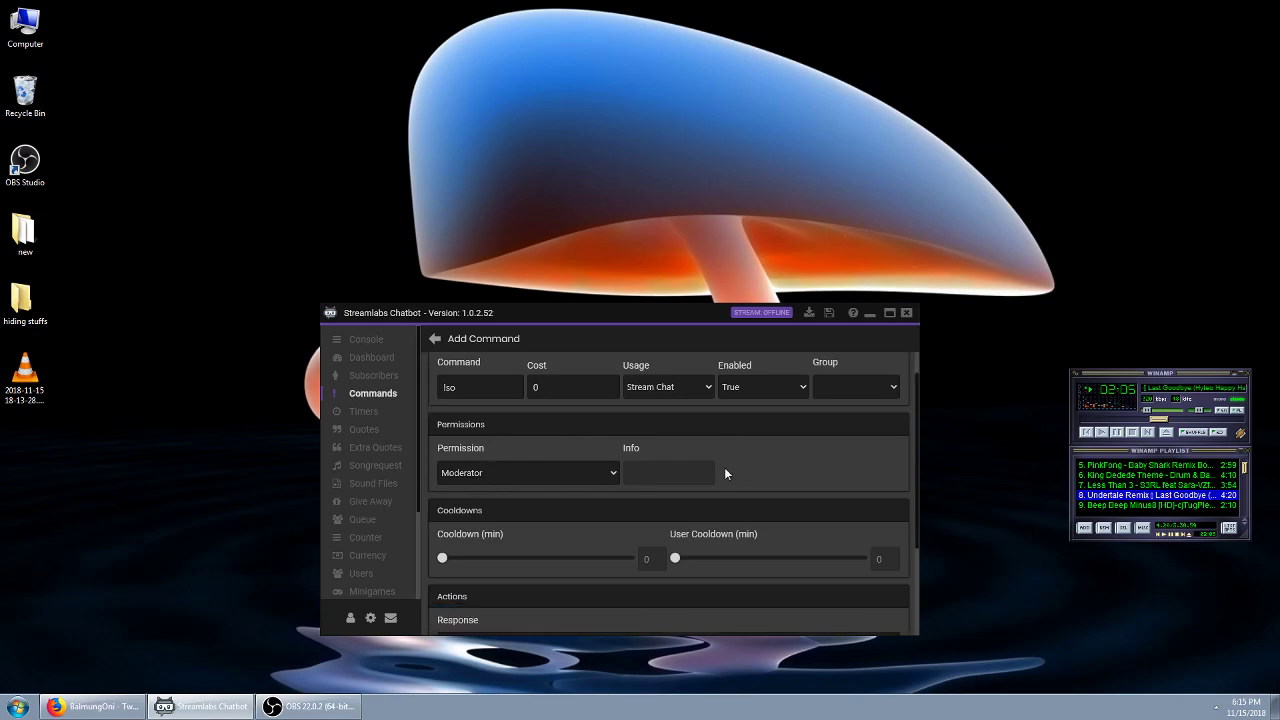
scroll(down, 3)
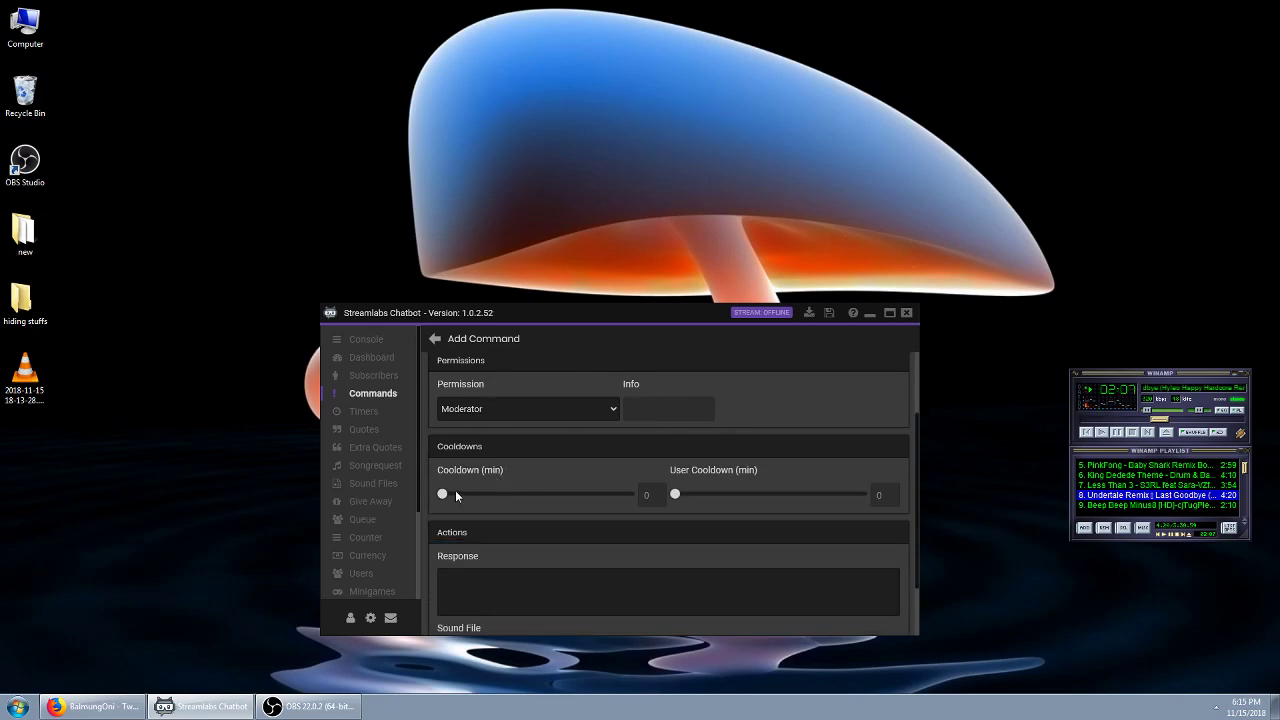
mouse_move(538, 483)
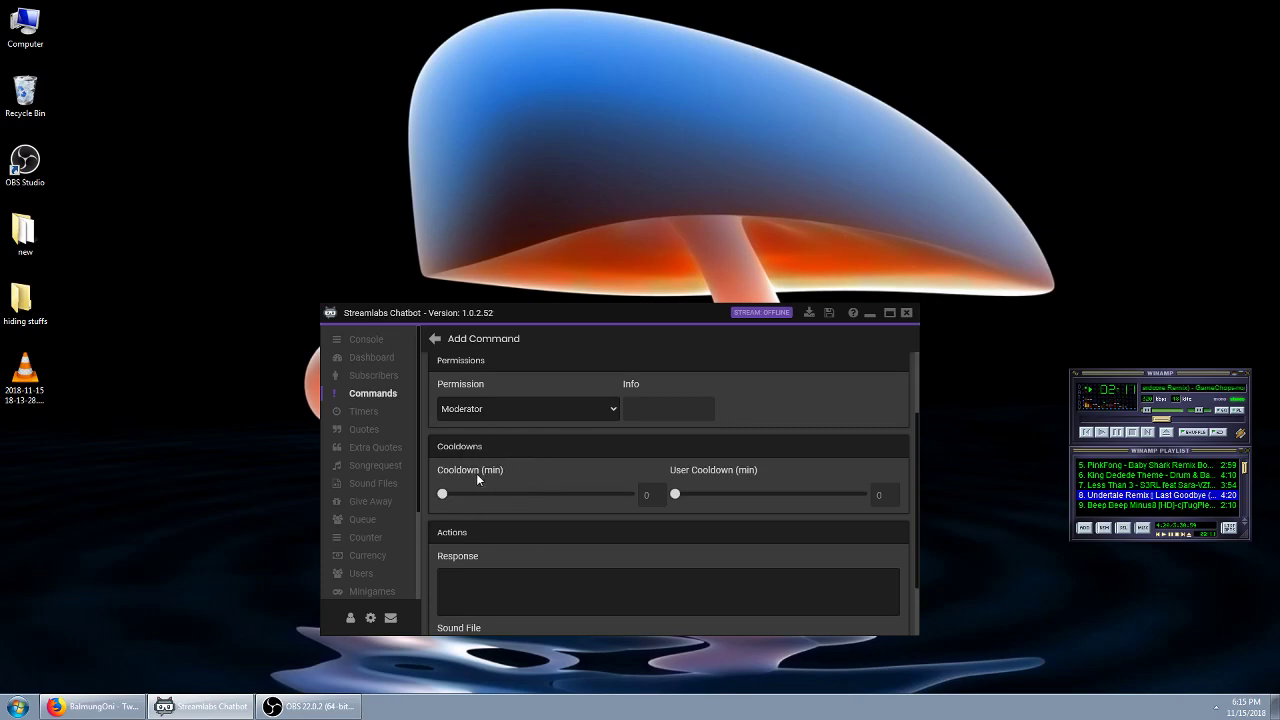
drag(442, 494, 449, 494)
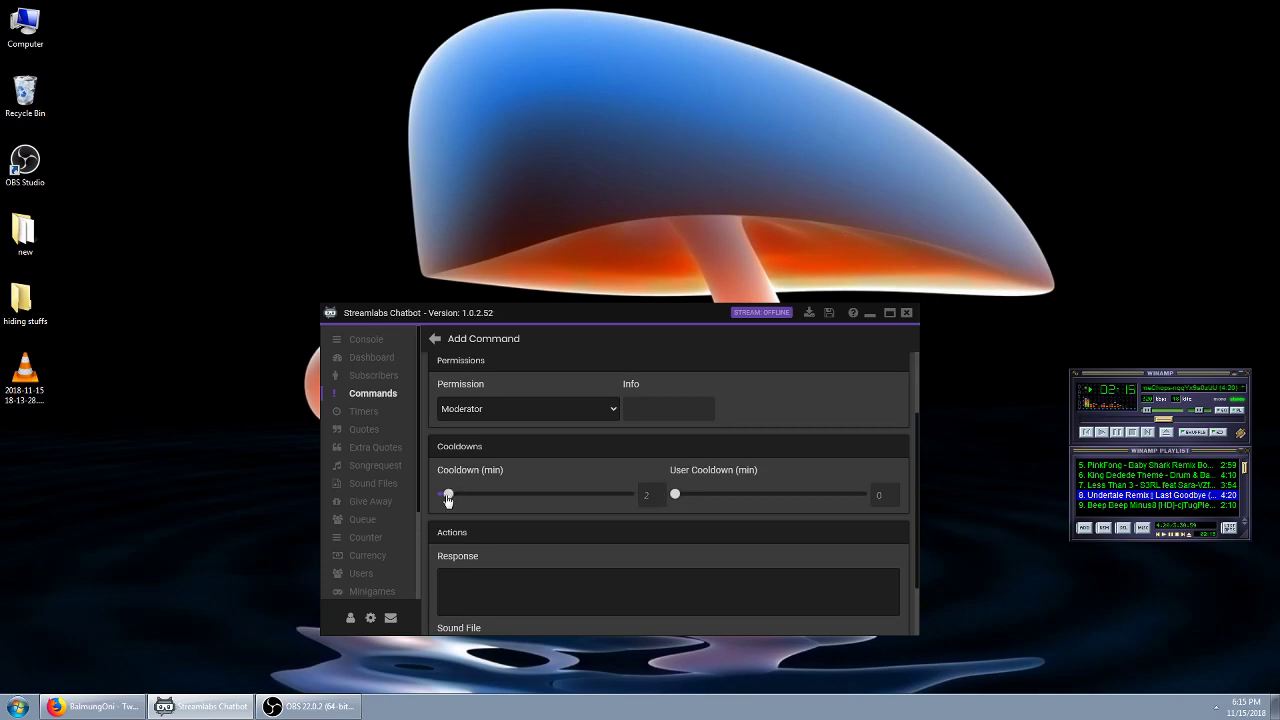
drag(448, 494, 442, 494)
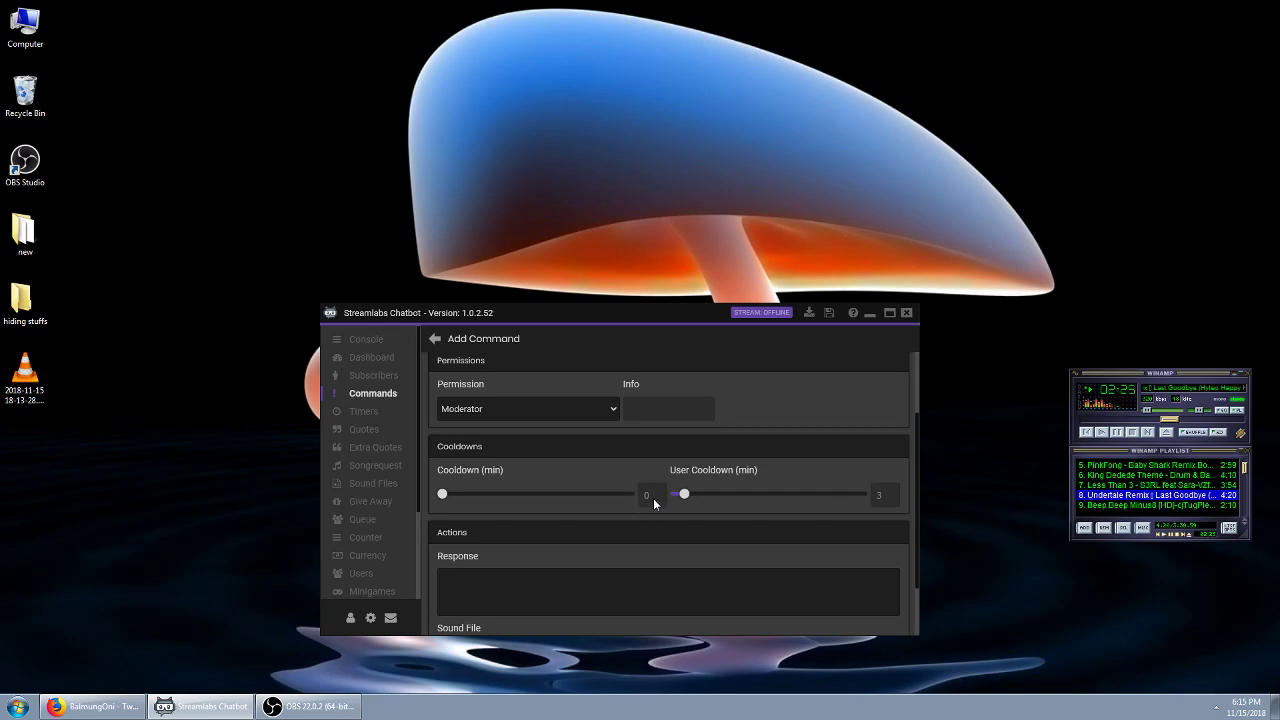
drag(684, 493, 674, 493)
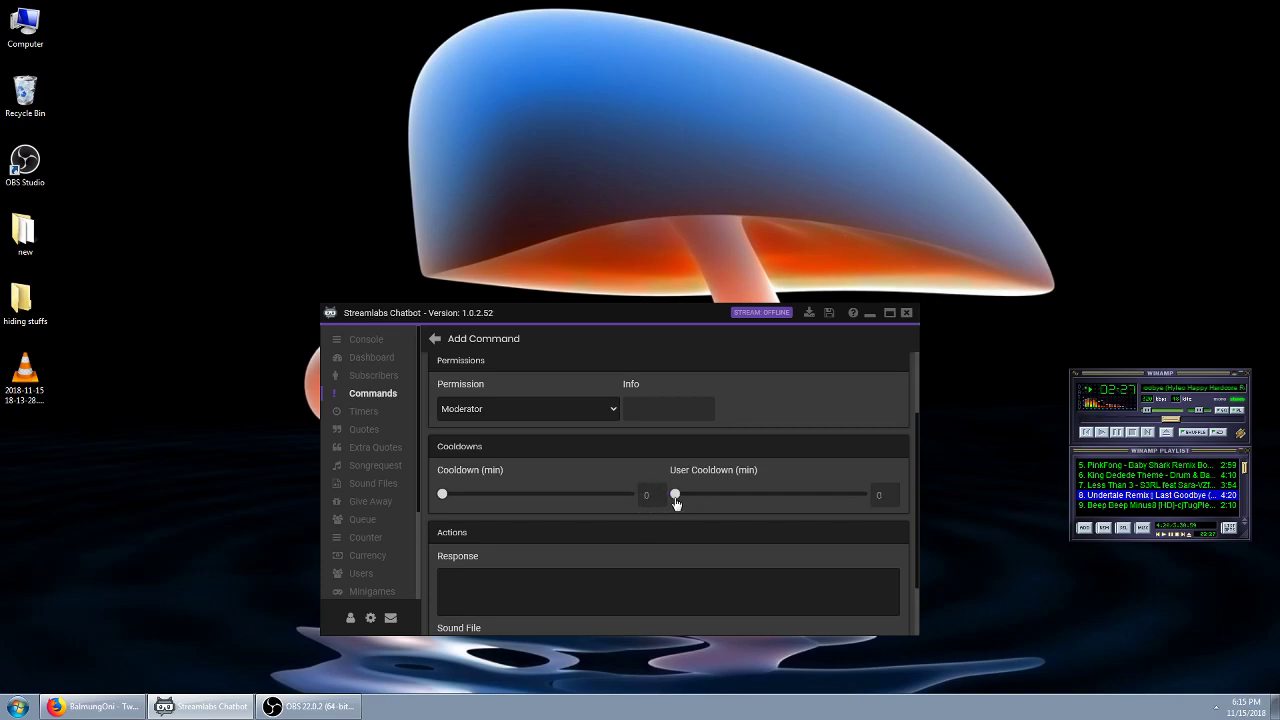
mouse_move(469, 416)
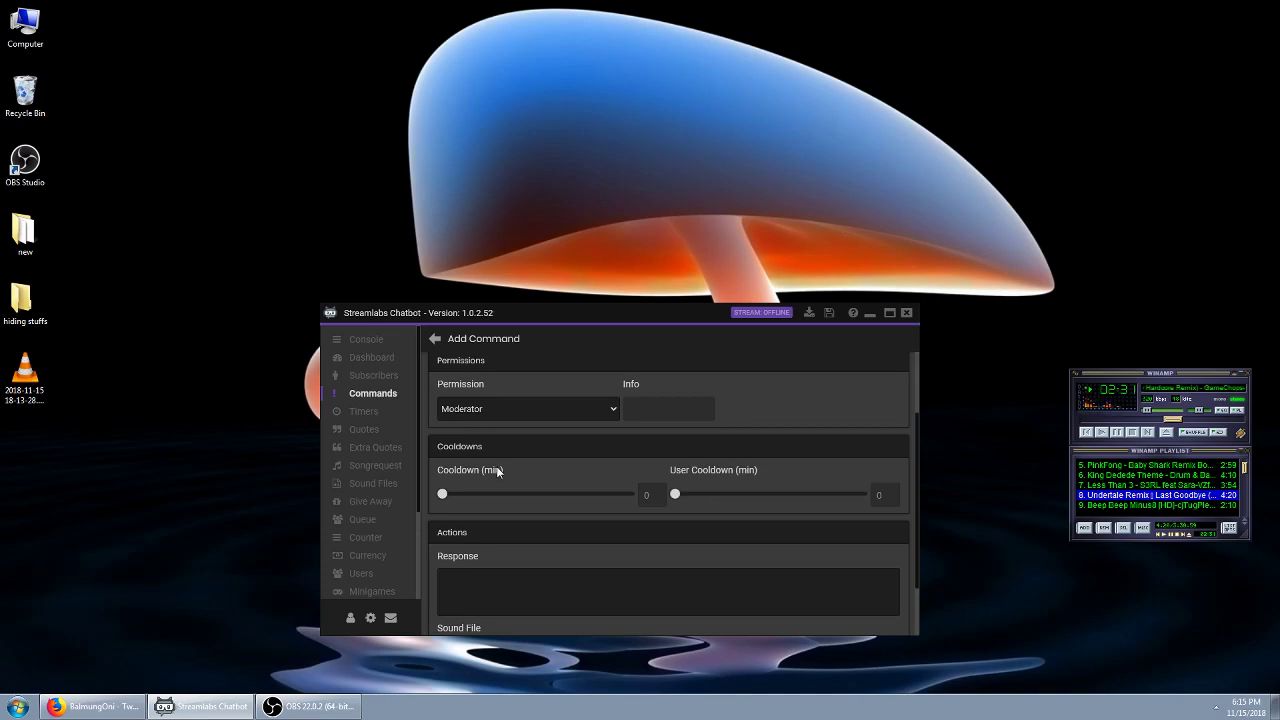
- Enter the shoutout response 'Please go check out $target at $url...' with $game
scroll(down, 3)
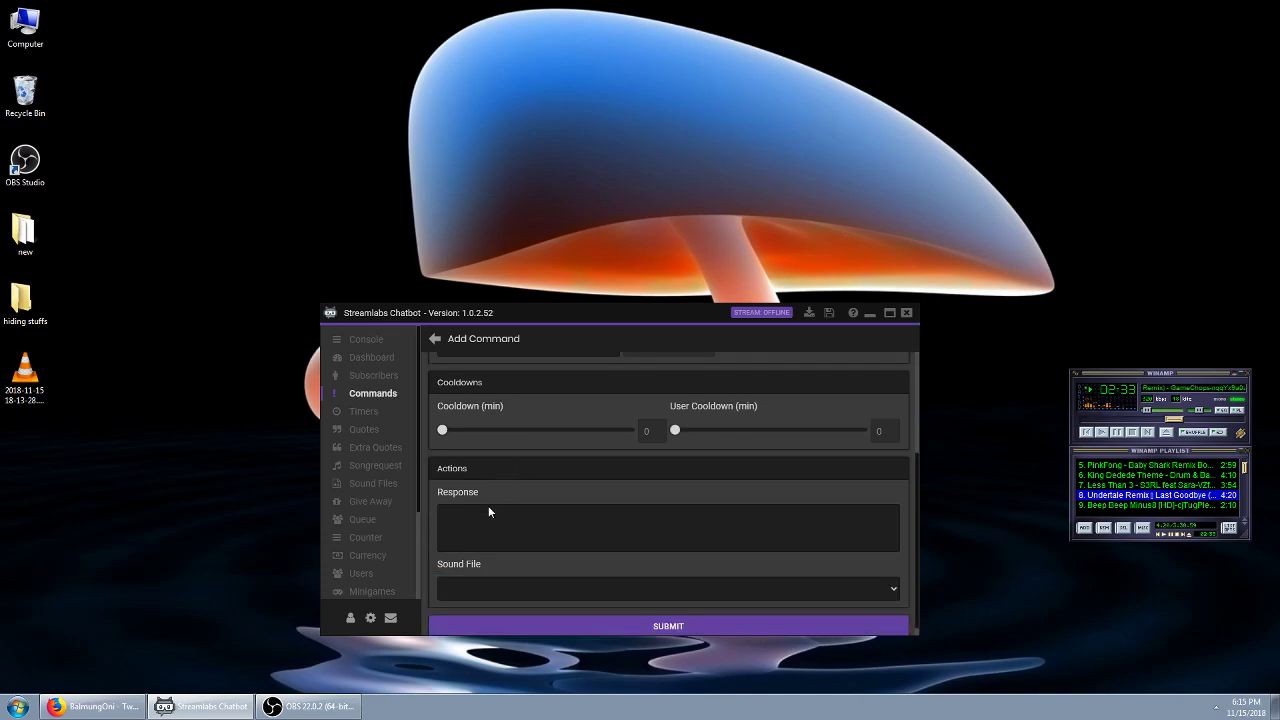
text(Please go check out $target at $url - Show them some love!  They were last playing $game.)
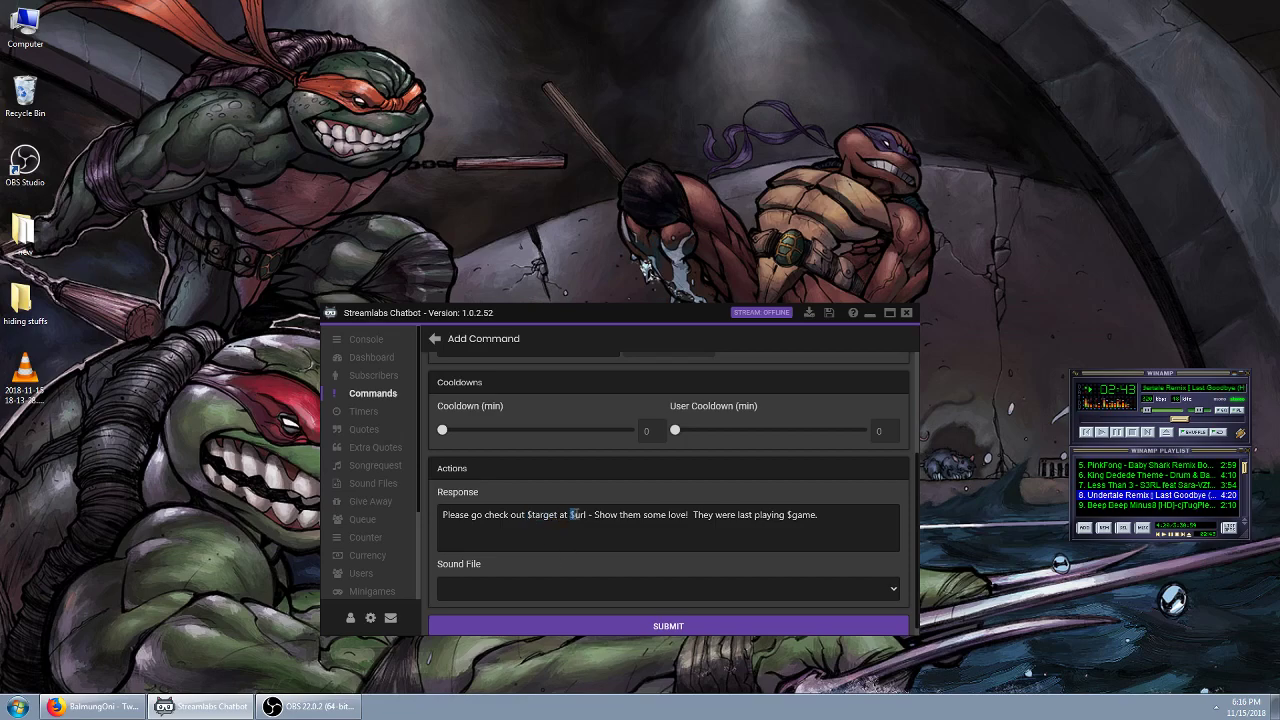
double_click(576, 515)
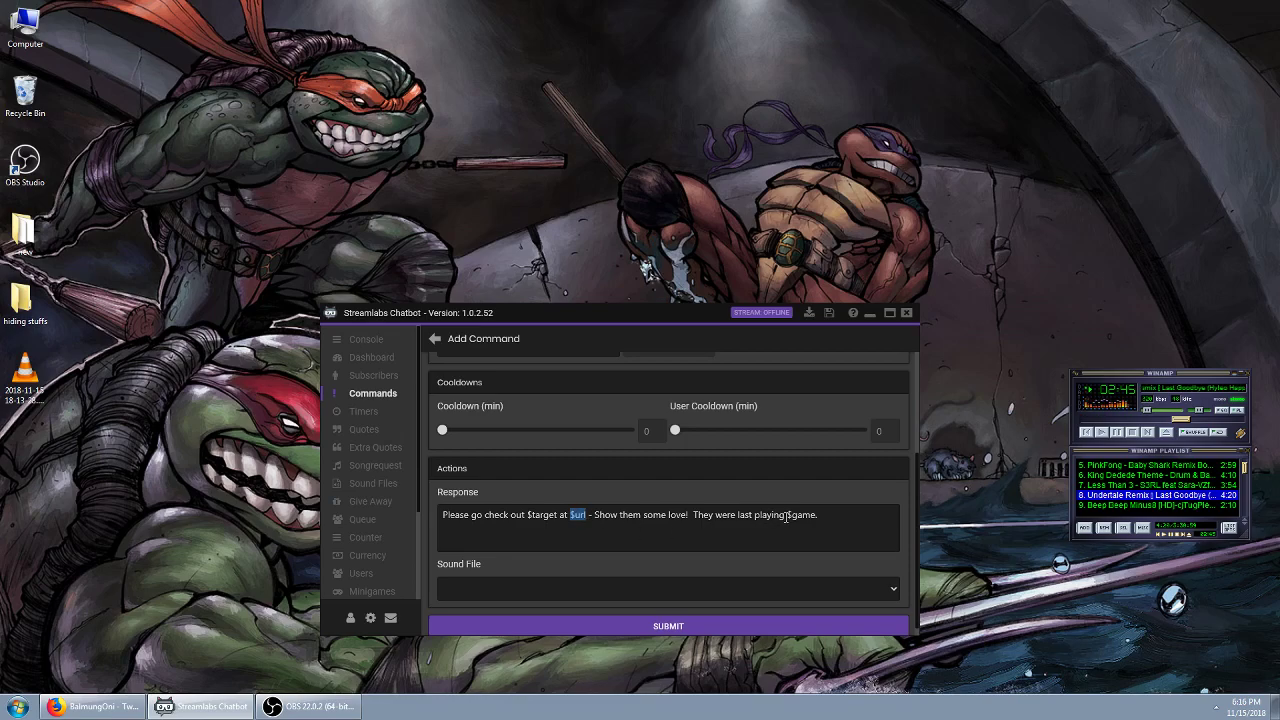
double_click(802, 514)
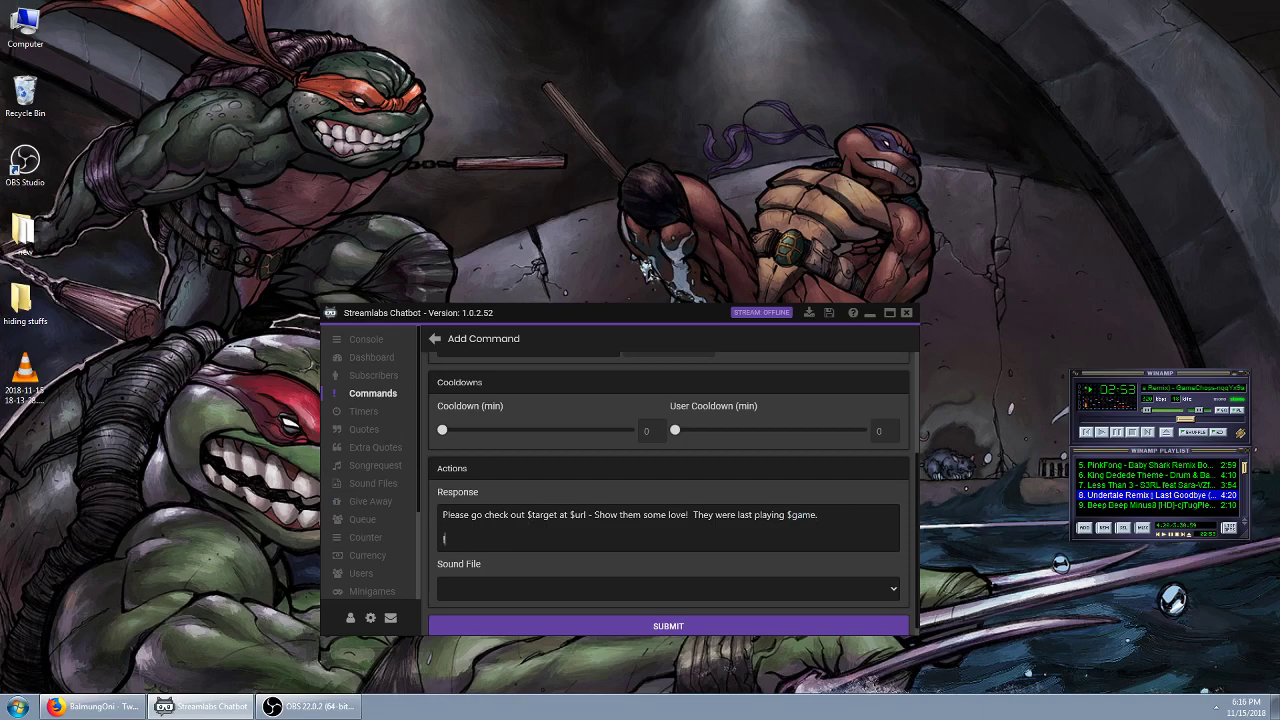
- Edit the response text and remove the extra test line
text(so)
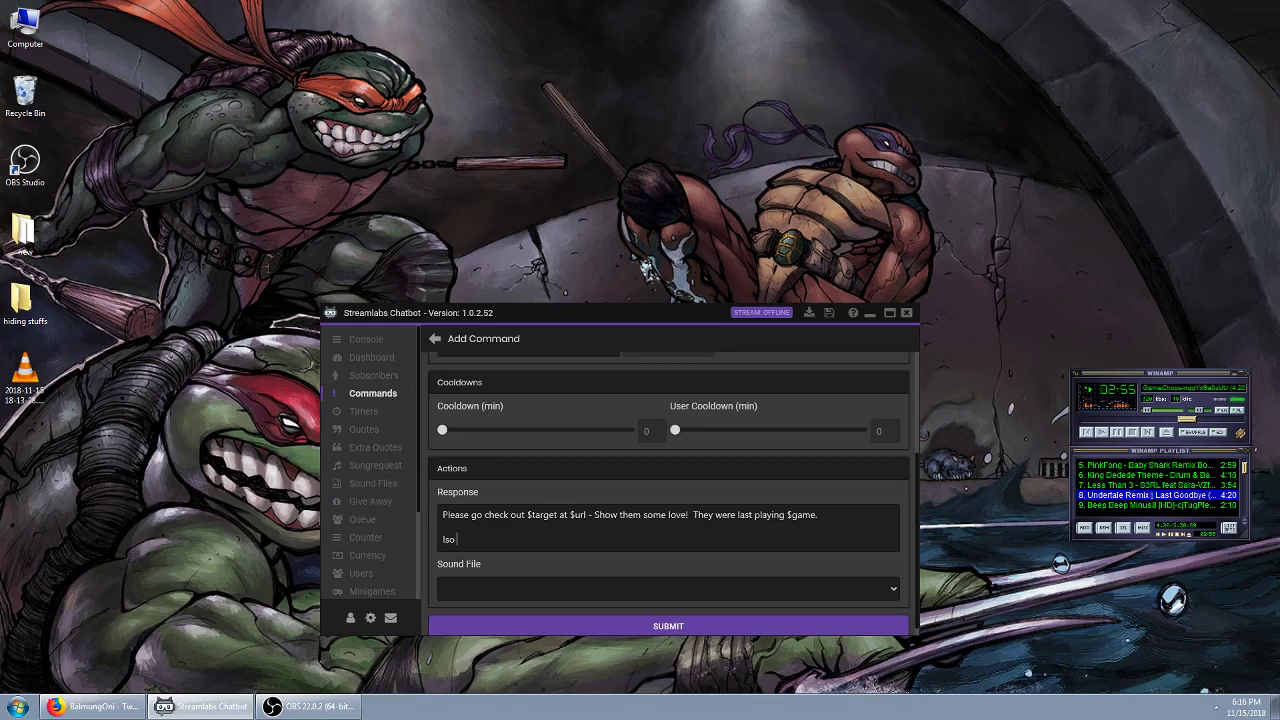
text(oldangrygaming)
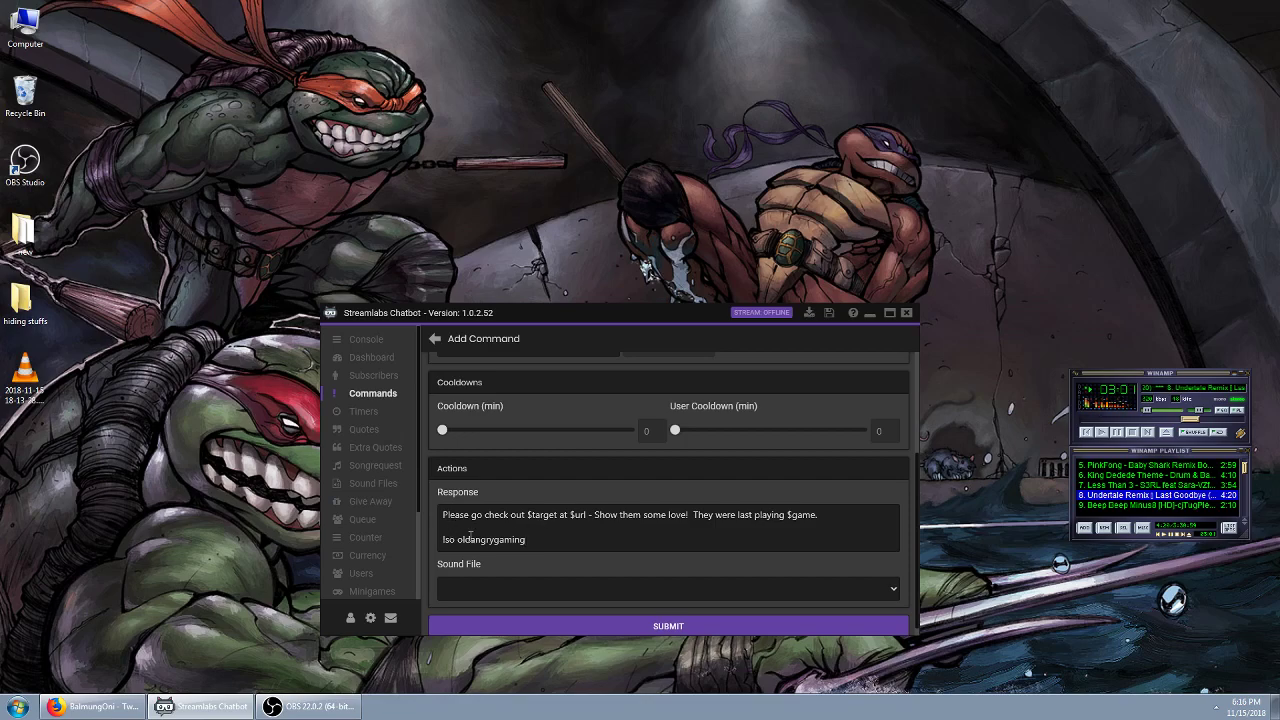
double_click(483, 539)
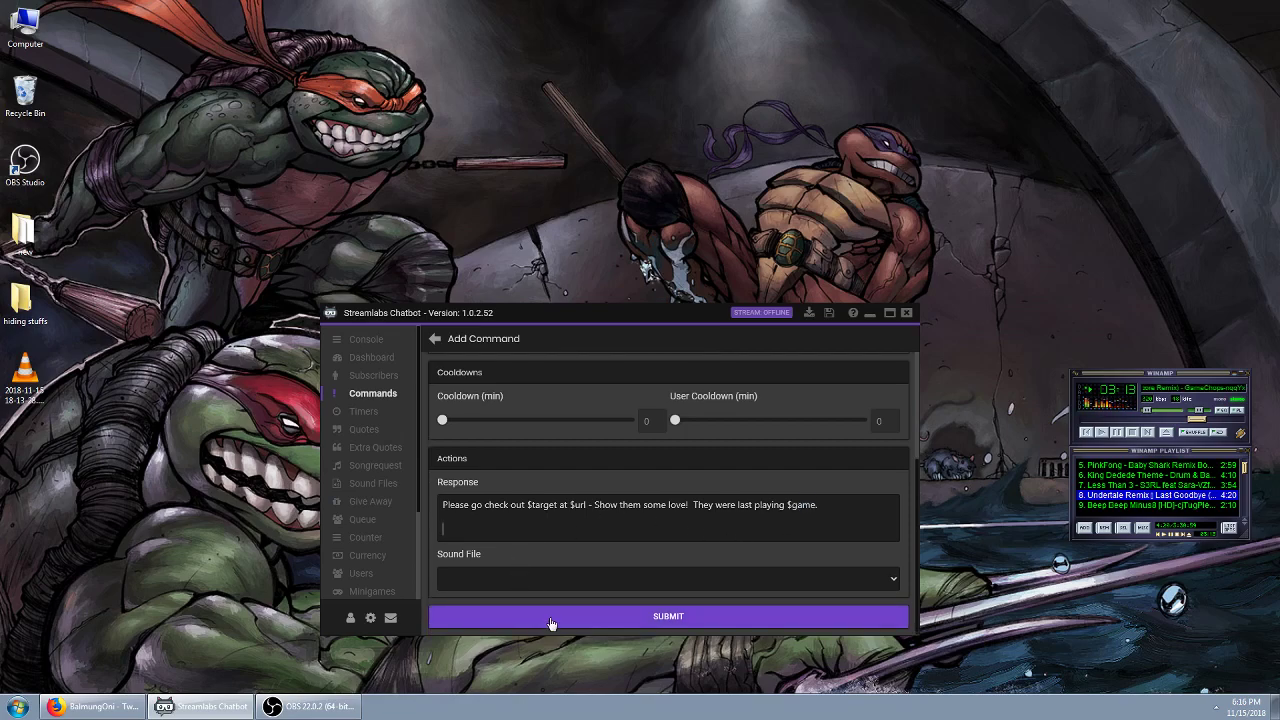
mouse_move(485, 582)
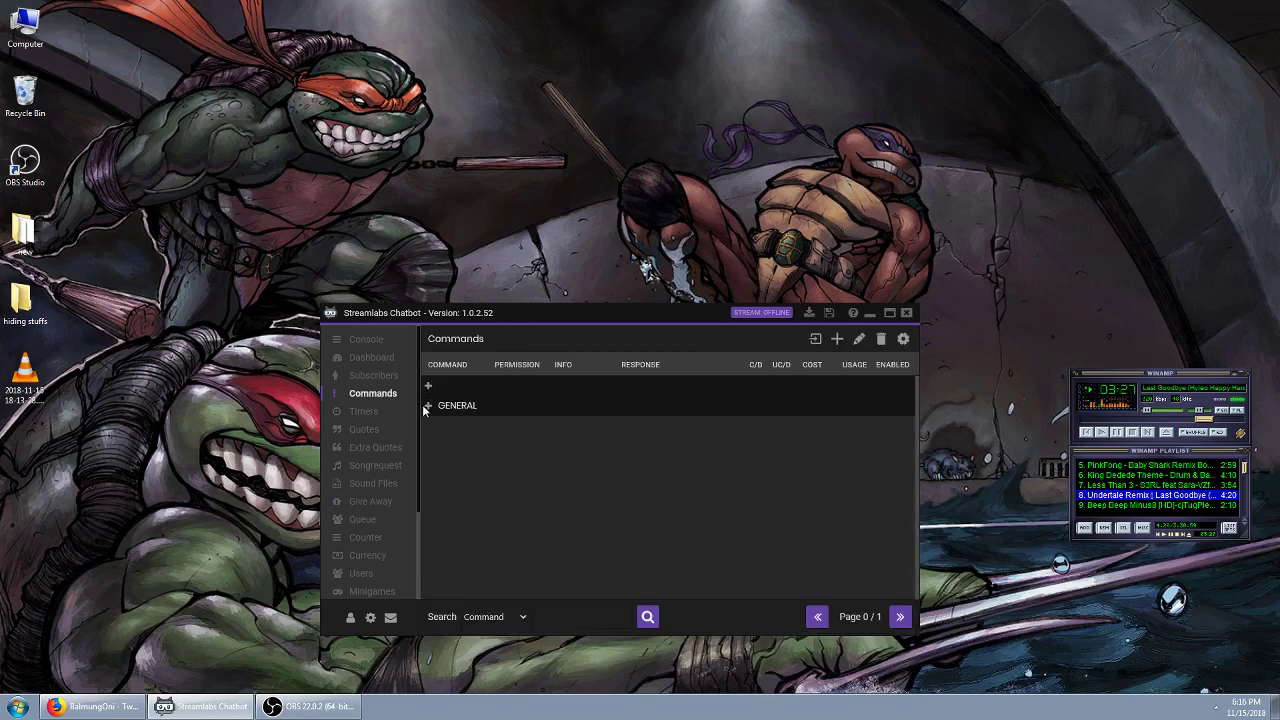
- Review the saved !so command under GENERAL, then return to the Console
click(428, 405)
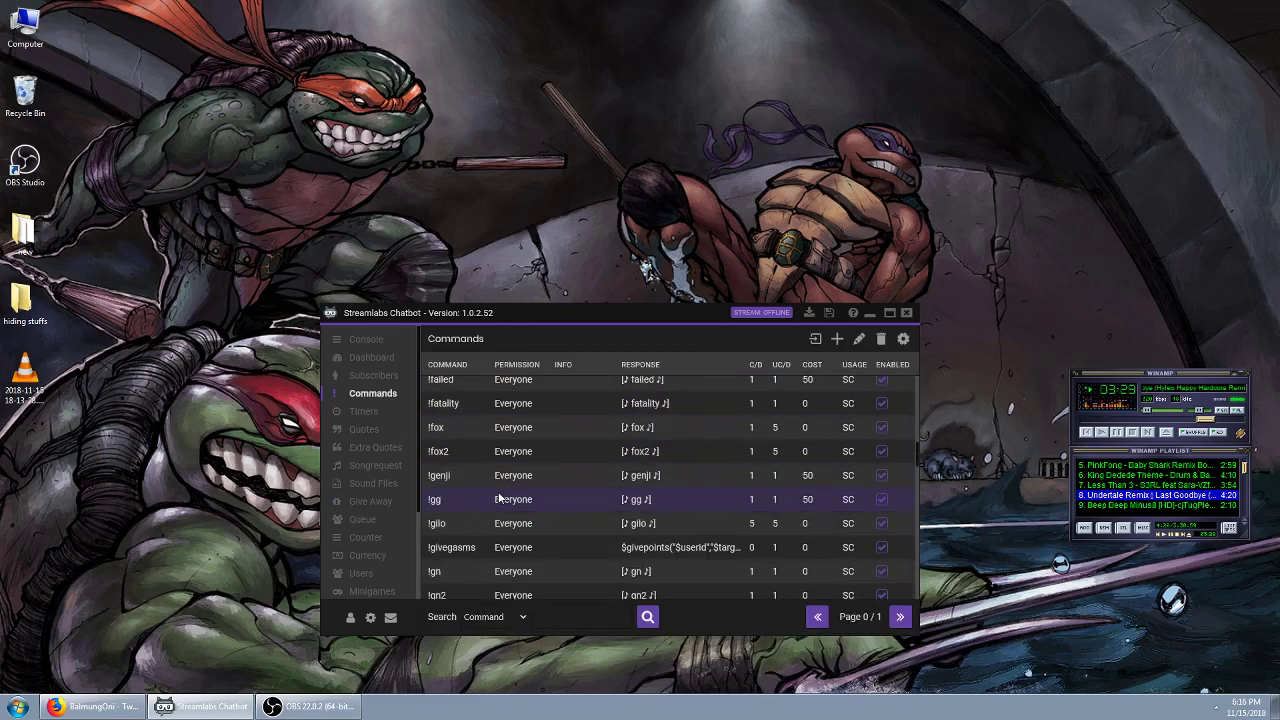
scroll(down, 3)
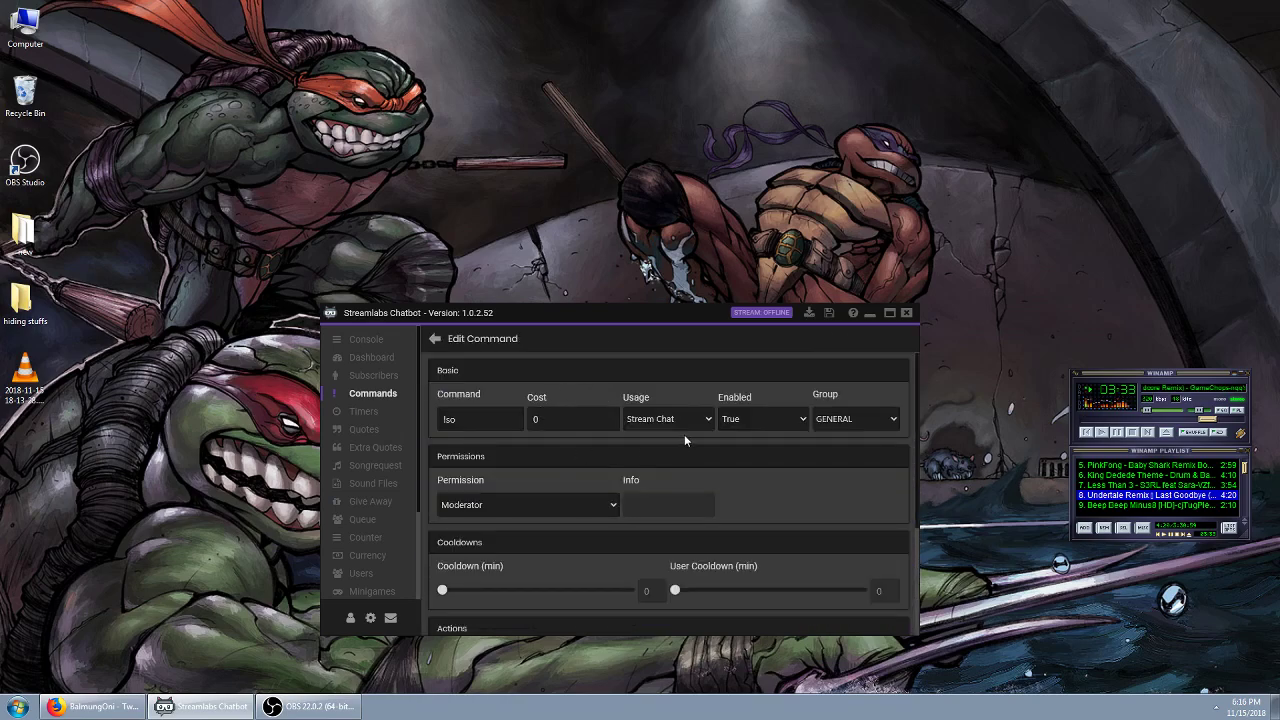
mouse_move(735, 490)
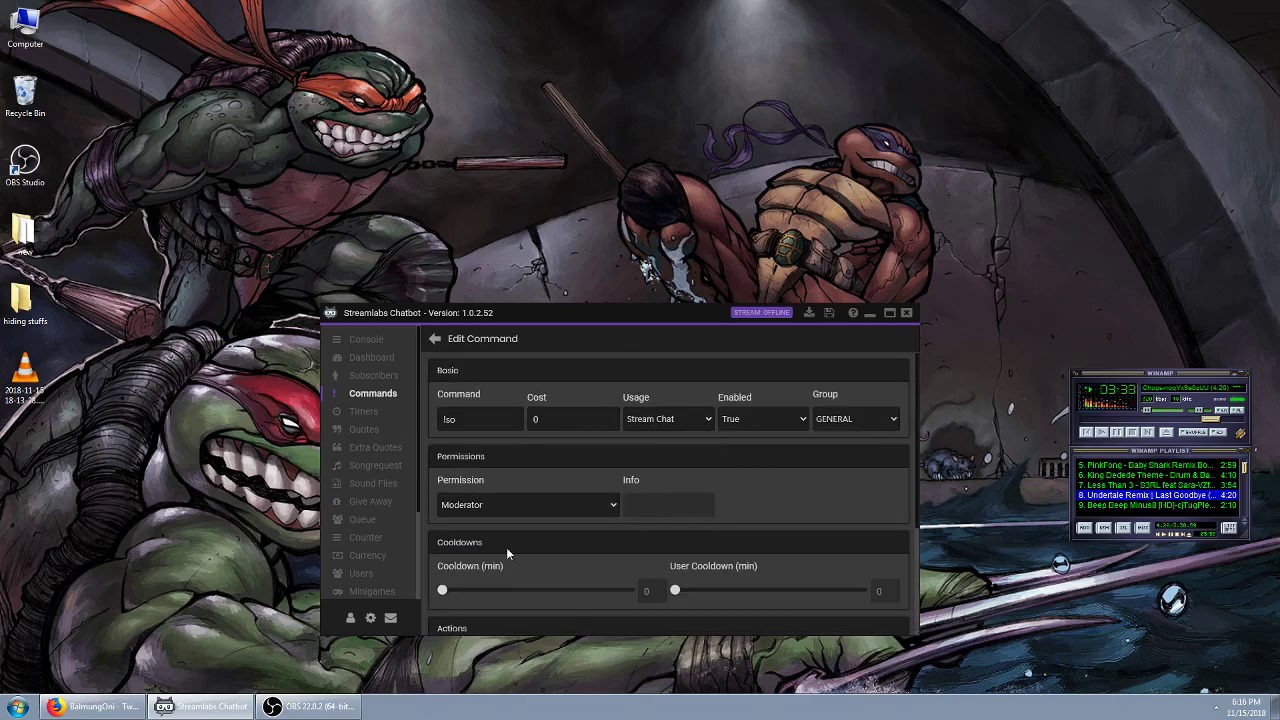
click(366, 339)
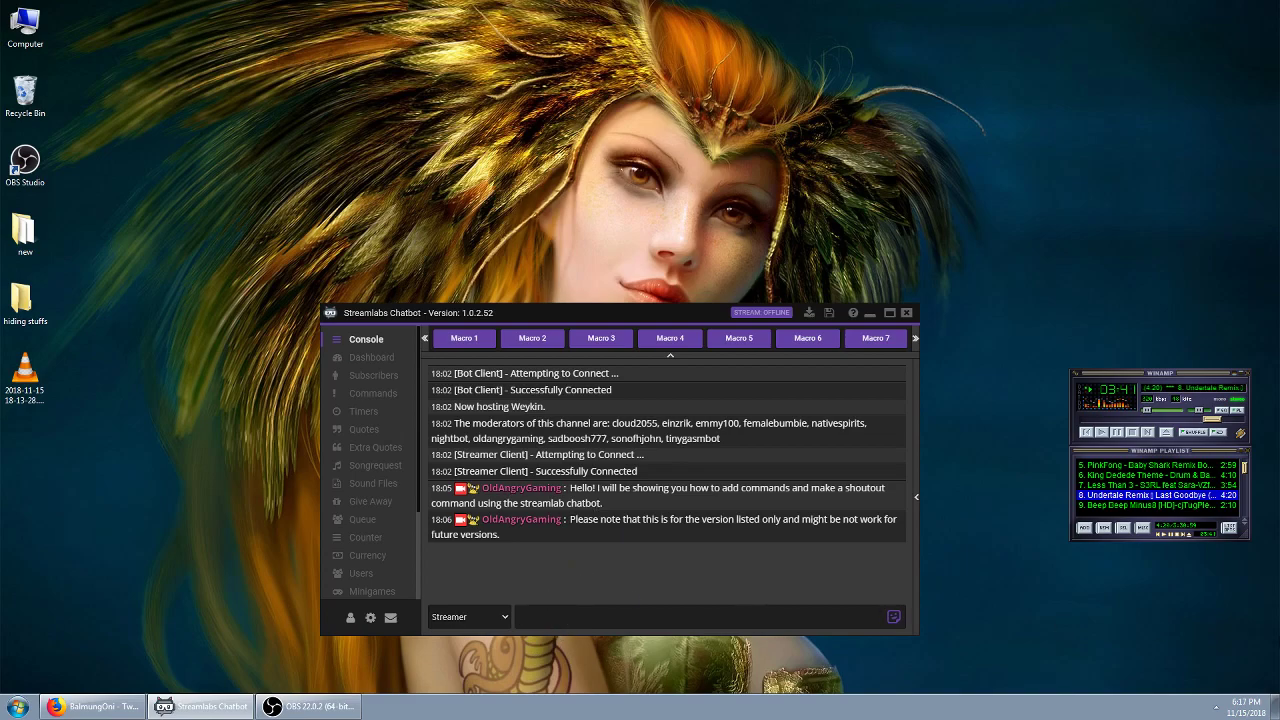
text(!so)
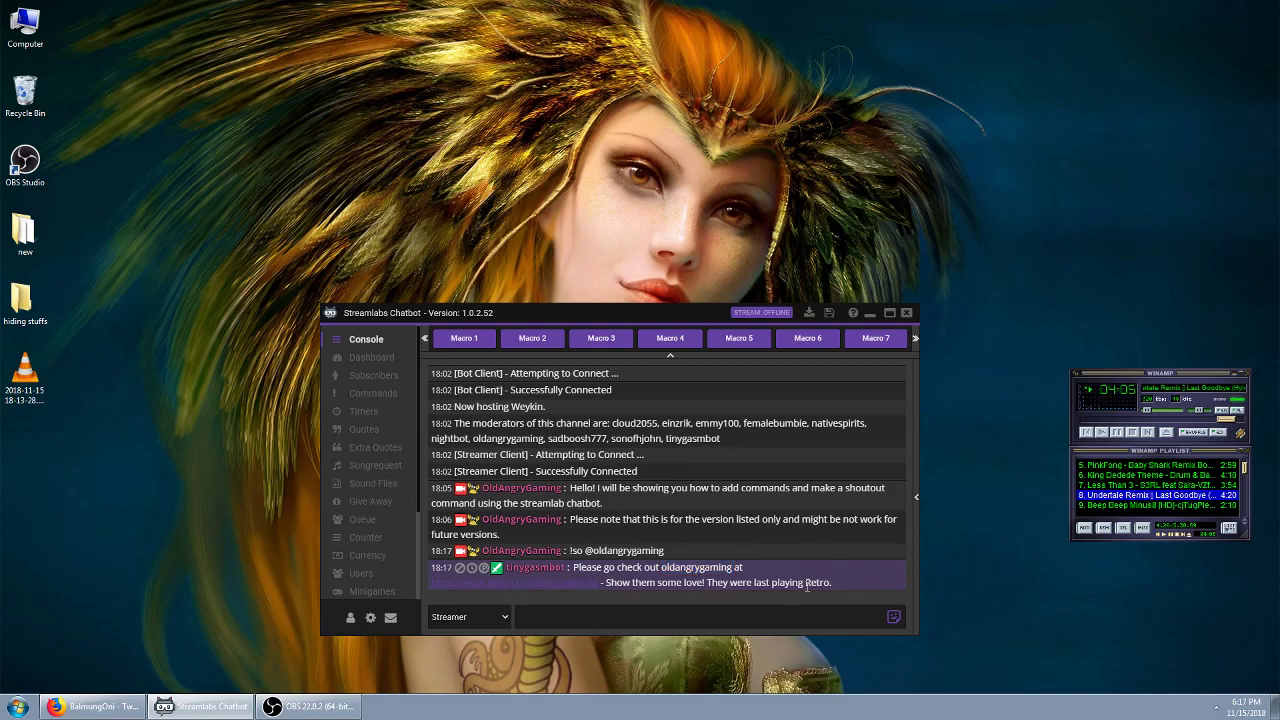
double_click(817, 582)
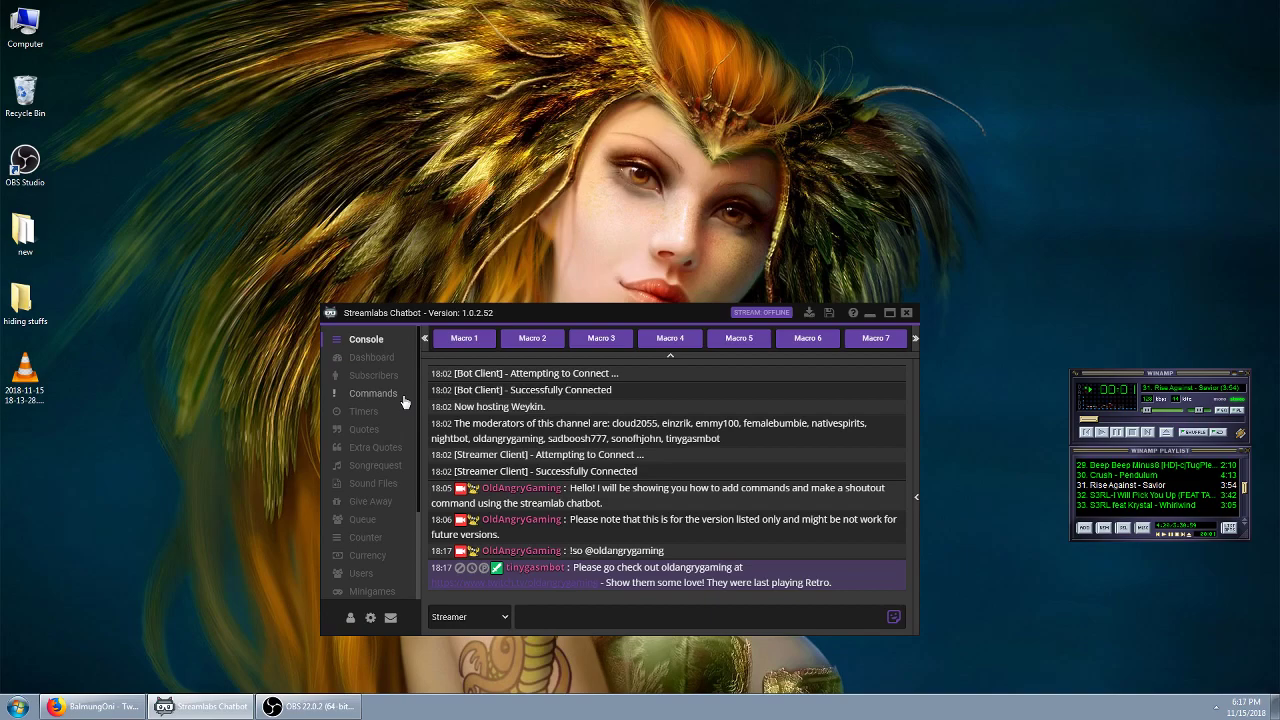
mouse_move(403, 411)
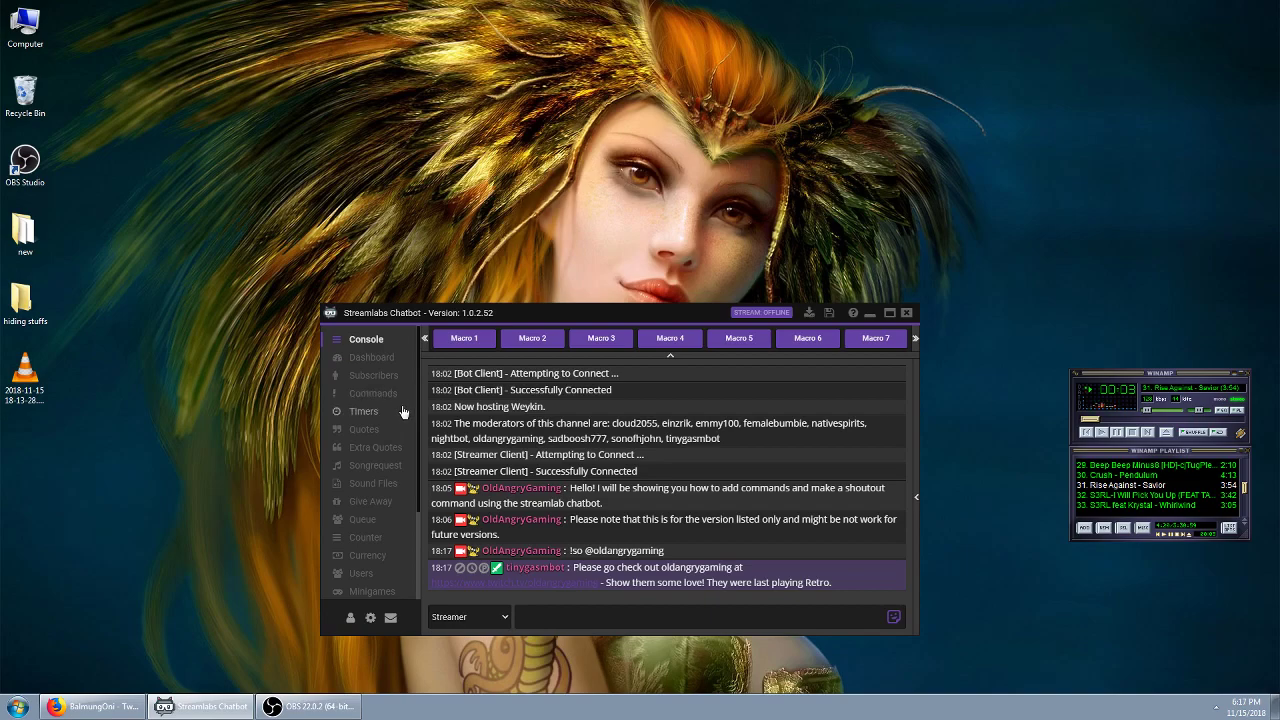